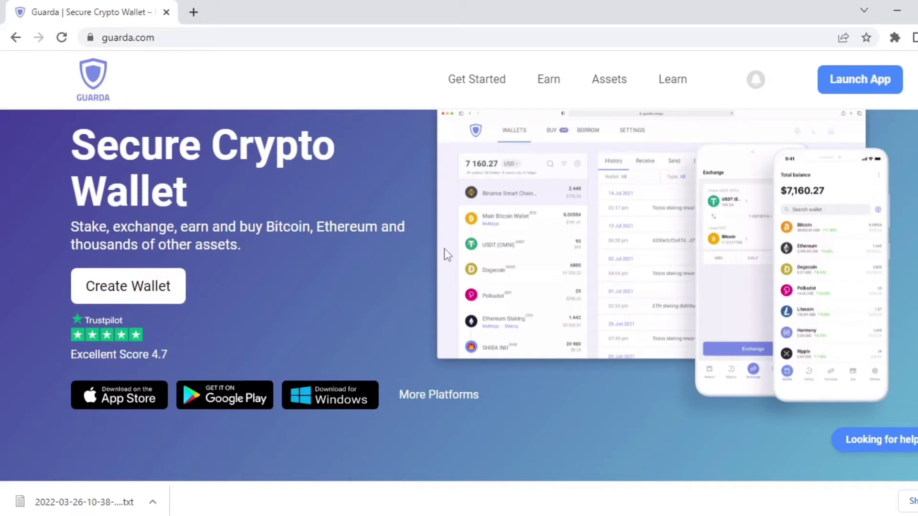
{"action": "mouse_move", "coordinate": [391, 326]}
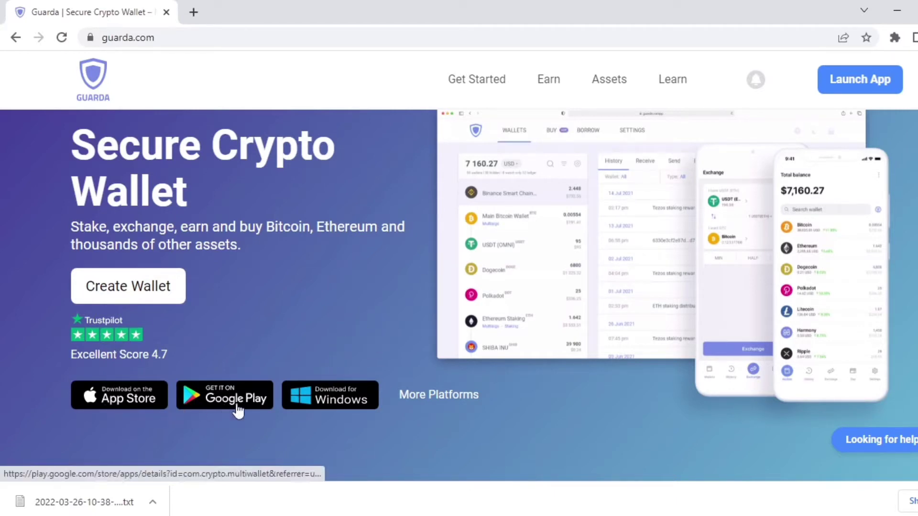
{"action": "mouse_move", "coordinate": [329, 411]}
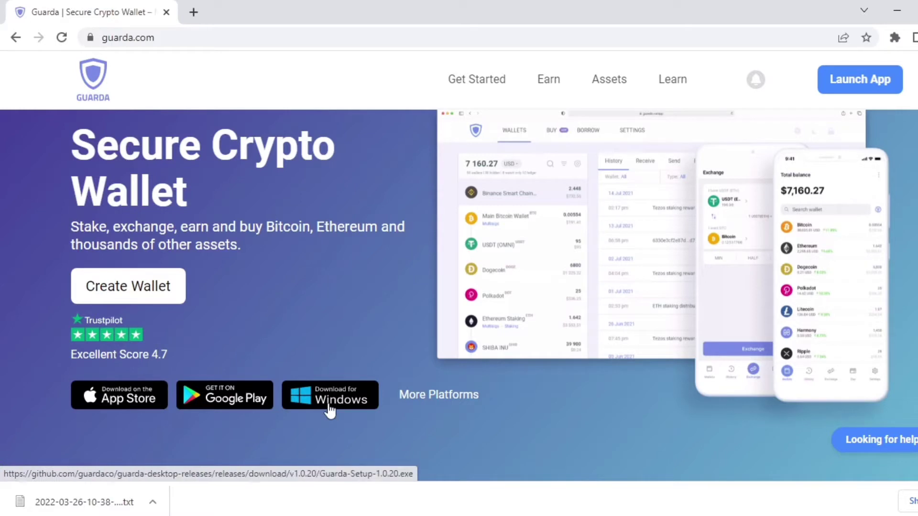
{"action": "mouse_move", "coordinate": [843, 99]}
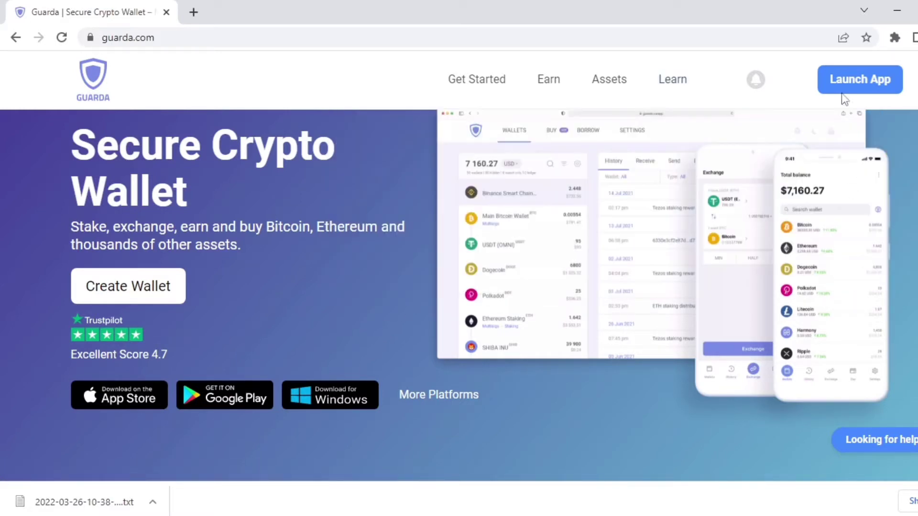
{"action": "mouse_move", "coordinate": [844, 89]}
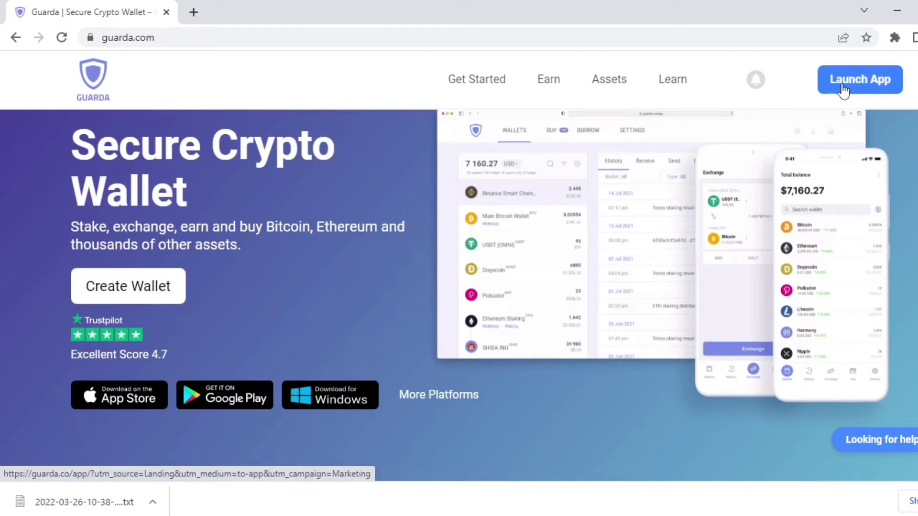
- Launch the Guarda web wallet app from the guarda.com homepage
{"action": "left_click", "coordinate": [860, 79]}
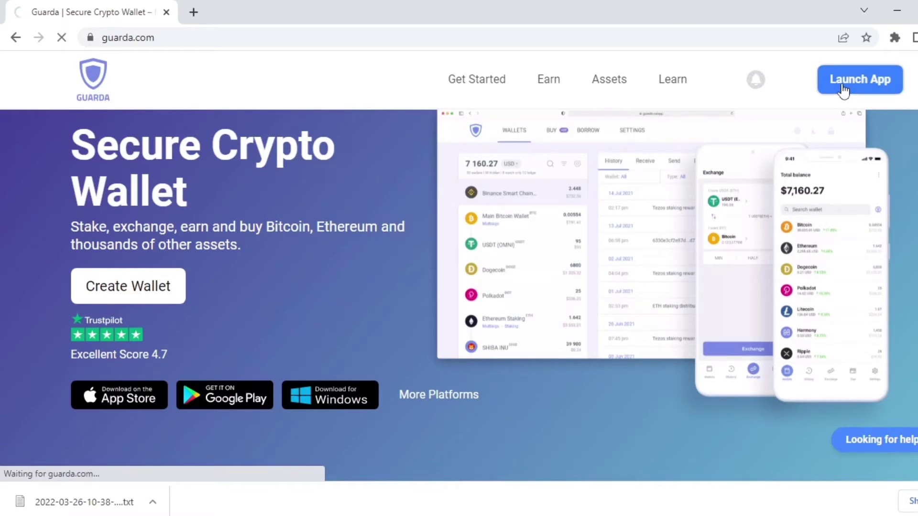
- Open the web wallet and choose Restore or Import on the welcome page
{"action": "left_click", "coordinate": [860, 79]}
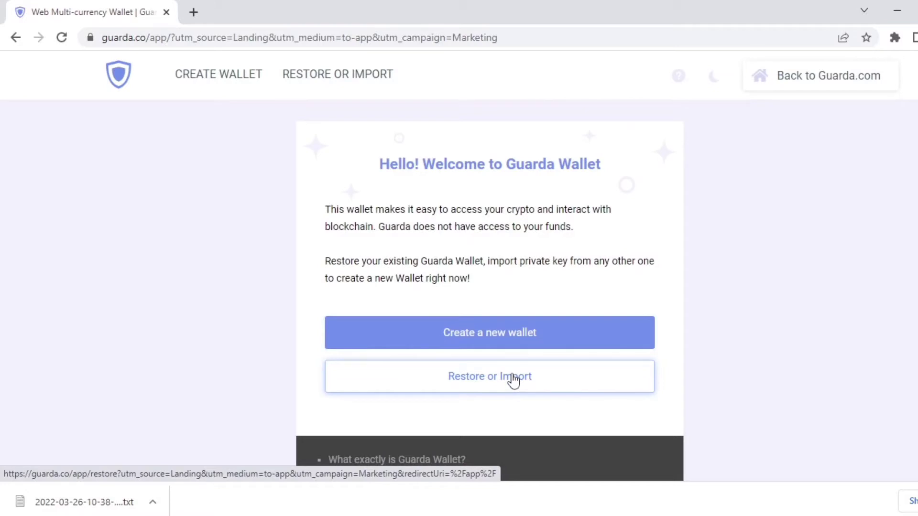
{"action": "scroll", "scroll_direction": "down", "scroll_amount": 3}
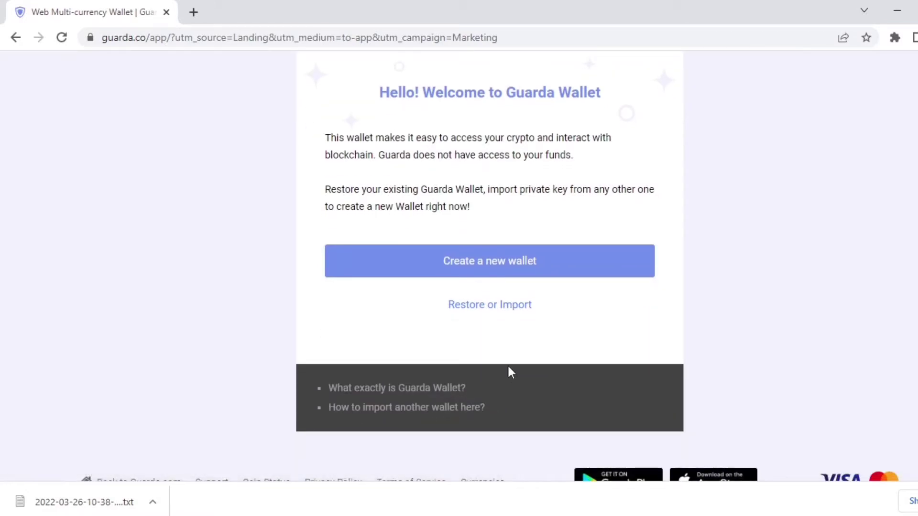
{"action": "left_click", "coordinate": [490, 305]}
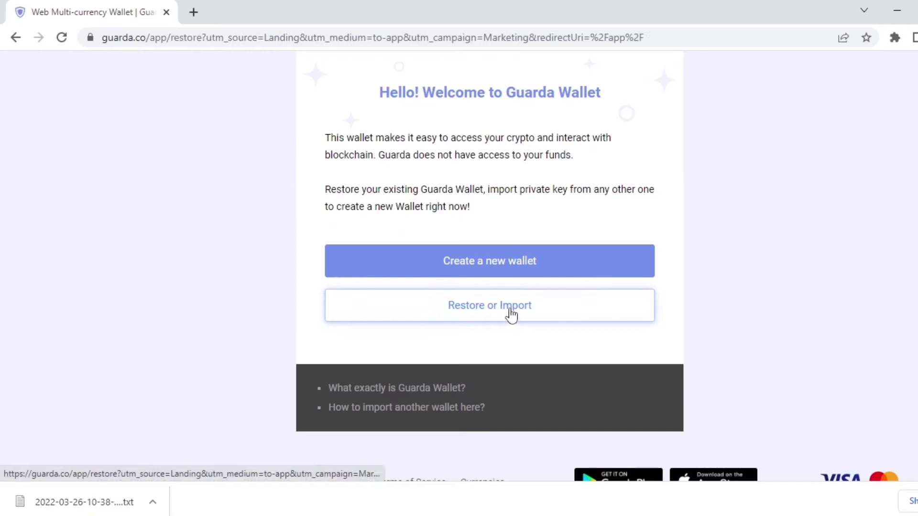
- Drop the guarda multiwallet backup file from USB Drive (E:) into the restore area
{"action": "left_click", "coordinate": [489, 305]}
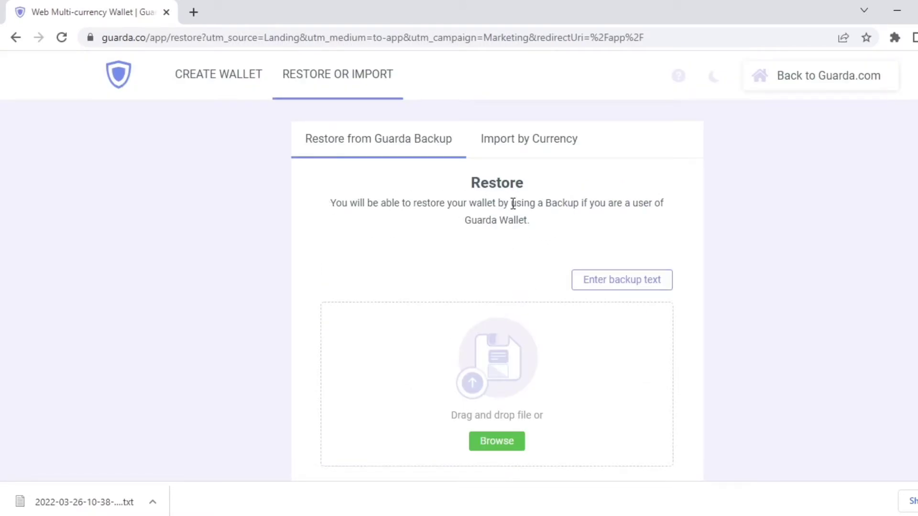
{"action": "mouse_move", "coordinate": [600, 307]}
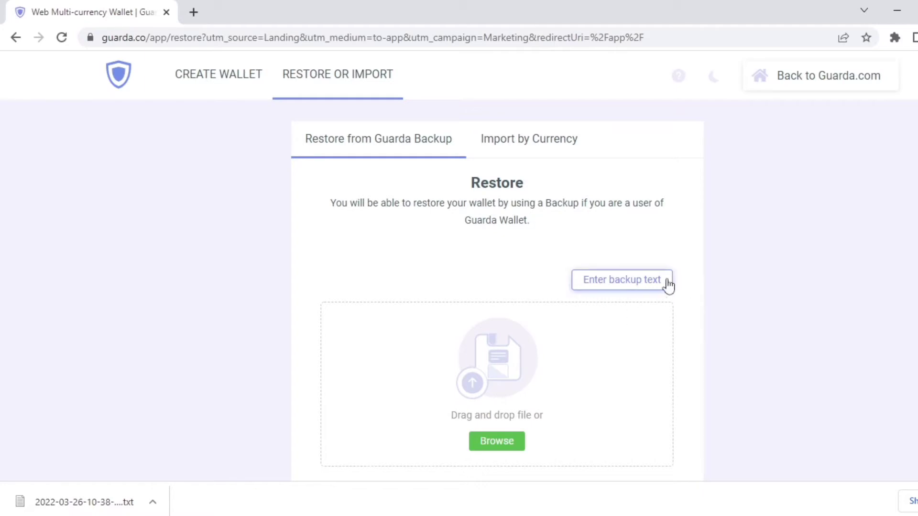
{"action": "mouse_move", "coordinate": [629, 439]}
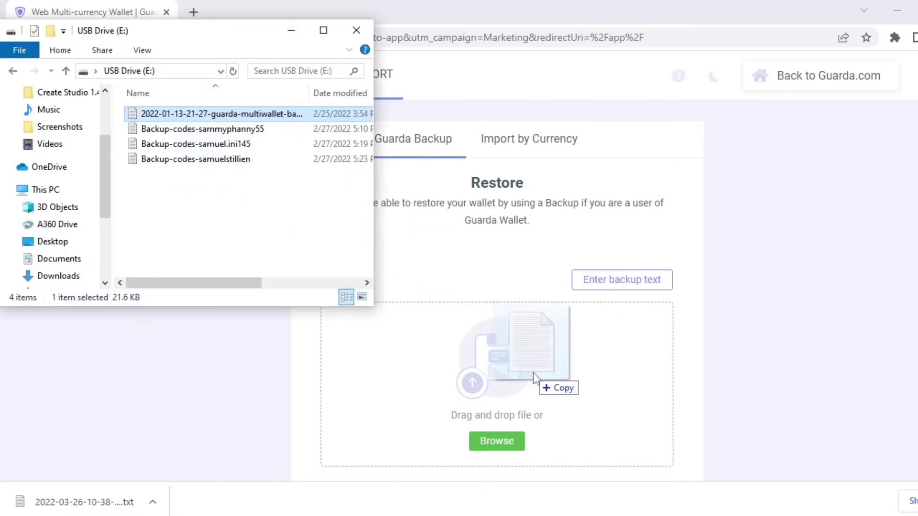
{"action": "left_click_drag", "start_coordinate": [221, 114], "coordinate": [497, 380]}
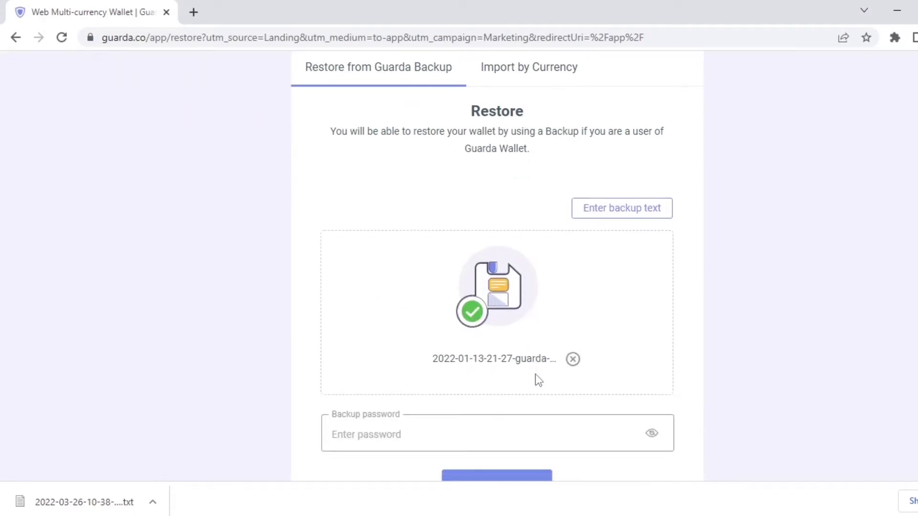
- Enter the backup password and restore, revealing 47 wallets with zero balance
{"action": "scroll", "scroll_direction": "down", "scroll_amount": 3}
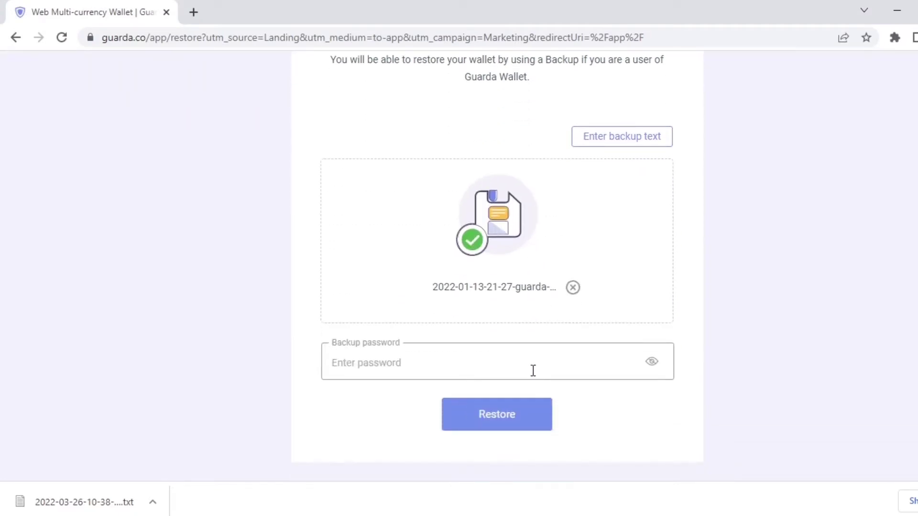
{"action": "mouse_move", "coordinate": [394, 397]}
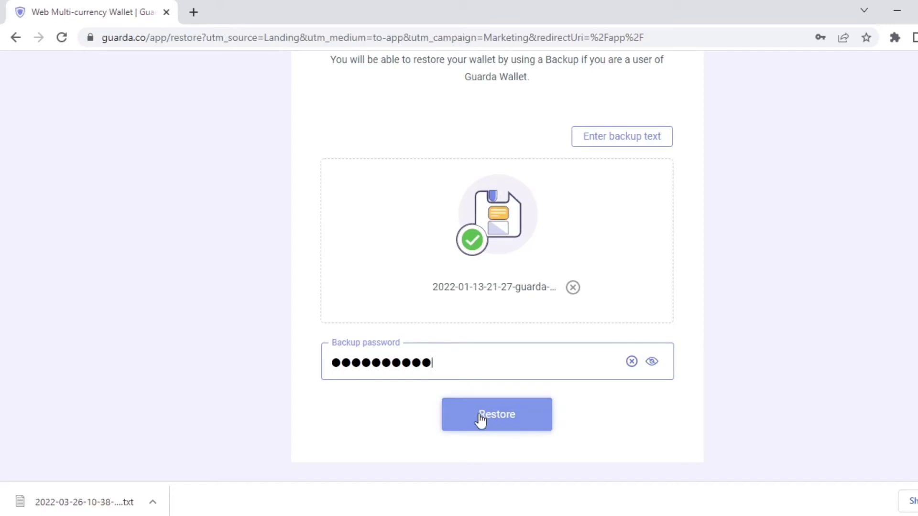
{"action": "left_click", "coordinate": [497, 415]}
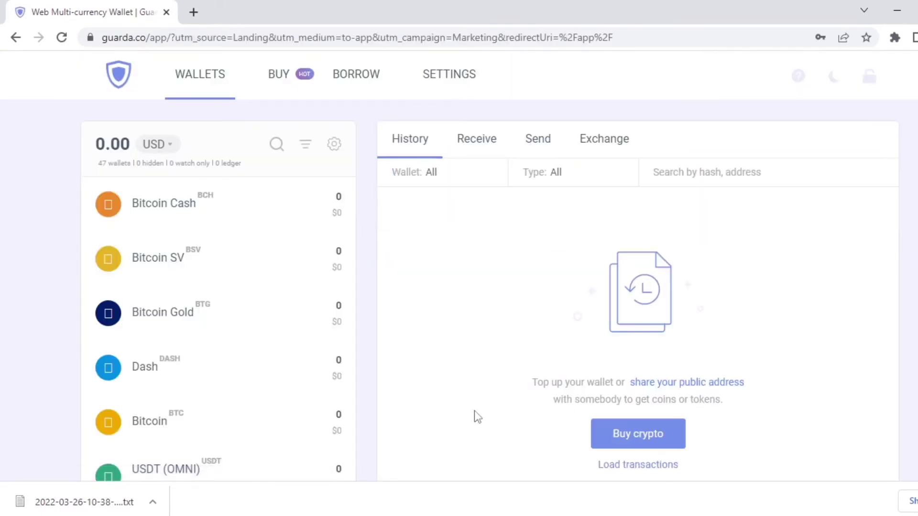
{"action": "mouse_move", "coordinate": [434, 328]}
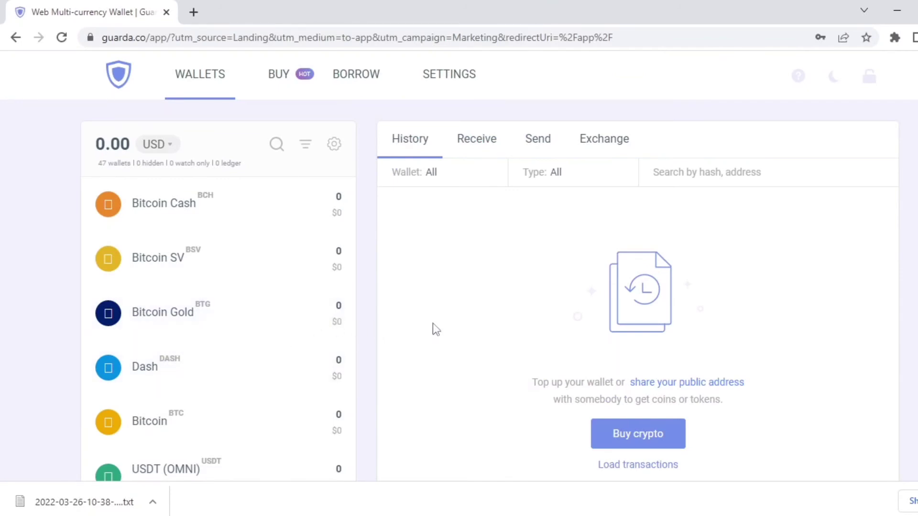
{"action": "scroll", "scroll_direction": "down", "scroll_amount": 3}
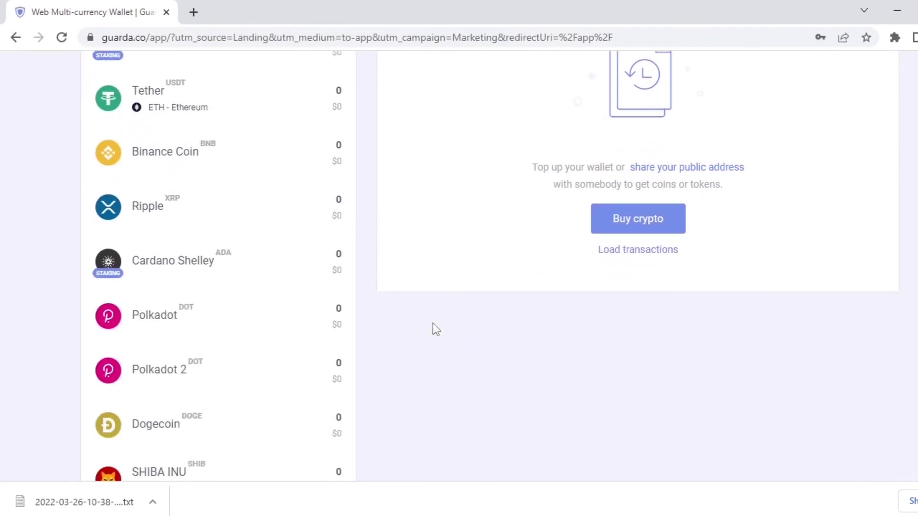
{"action": "scroll", "scroll_direction": "down", "scroll_amount": 3}
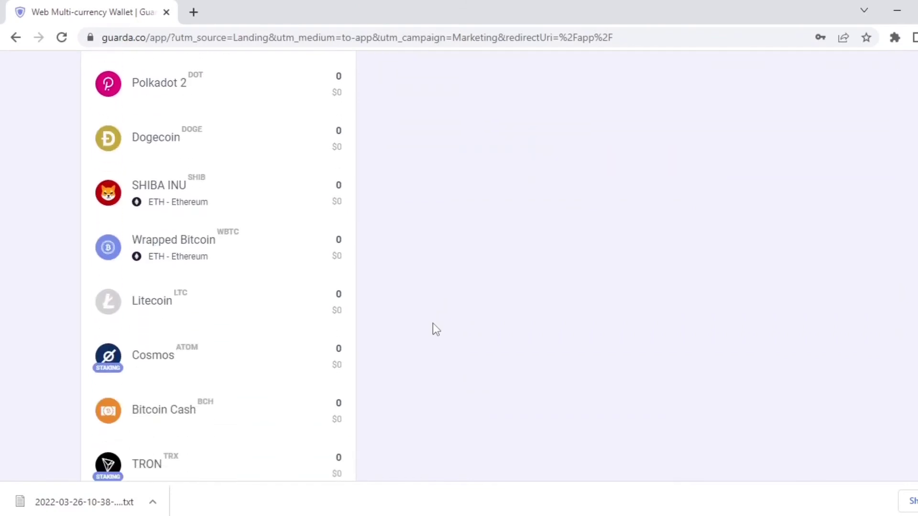